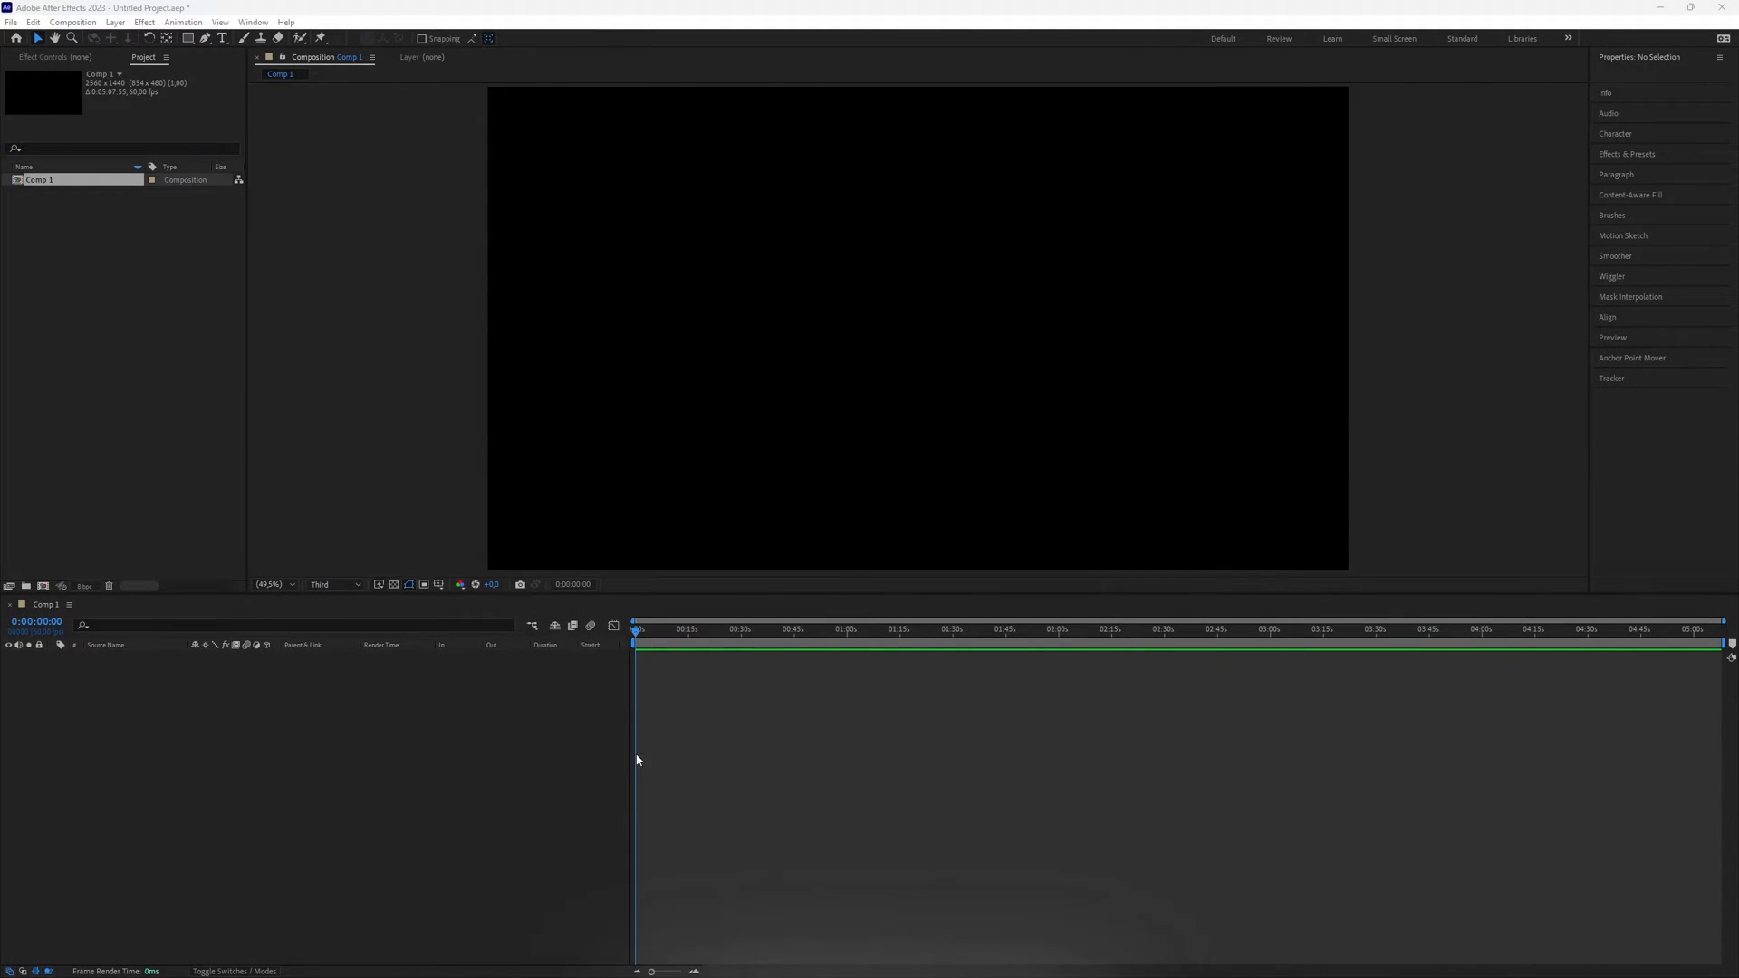
{"action": "mouse_move", "coordinate": [992, 772]}
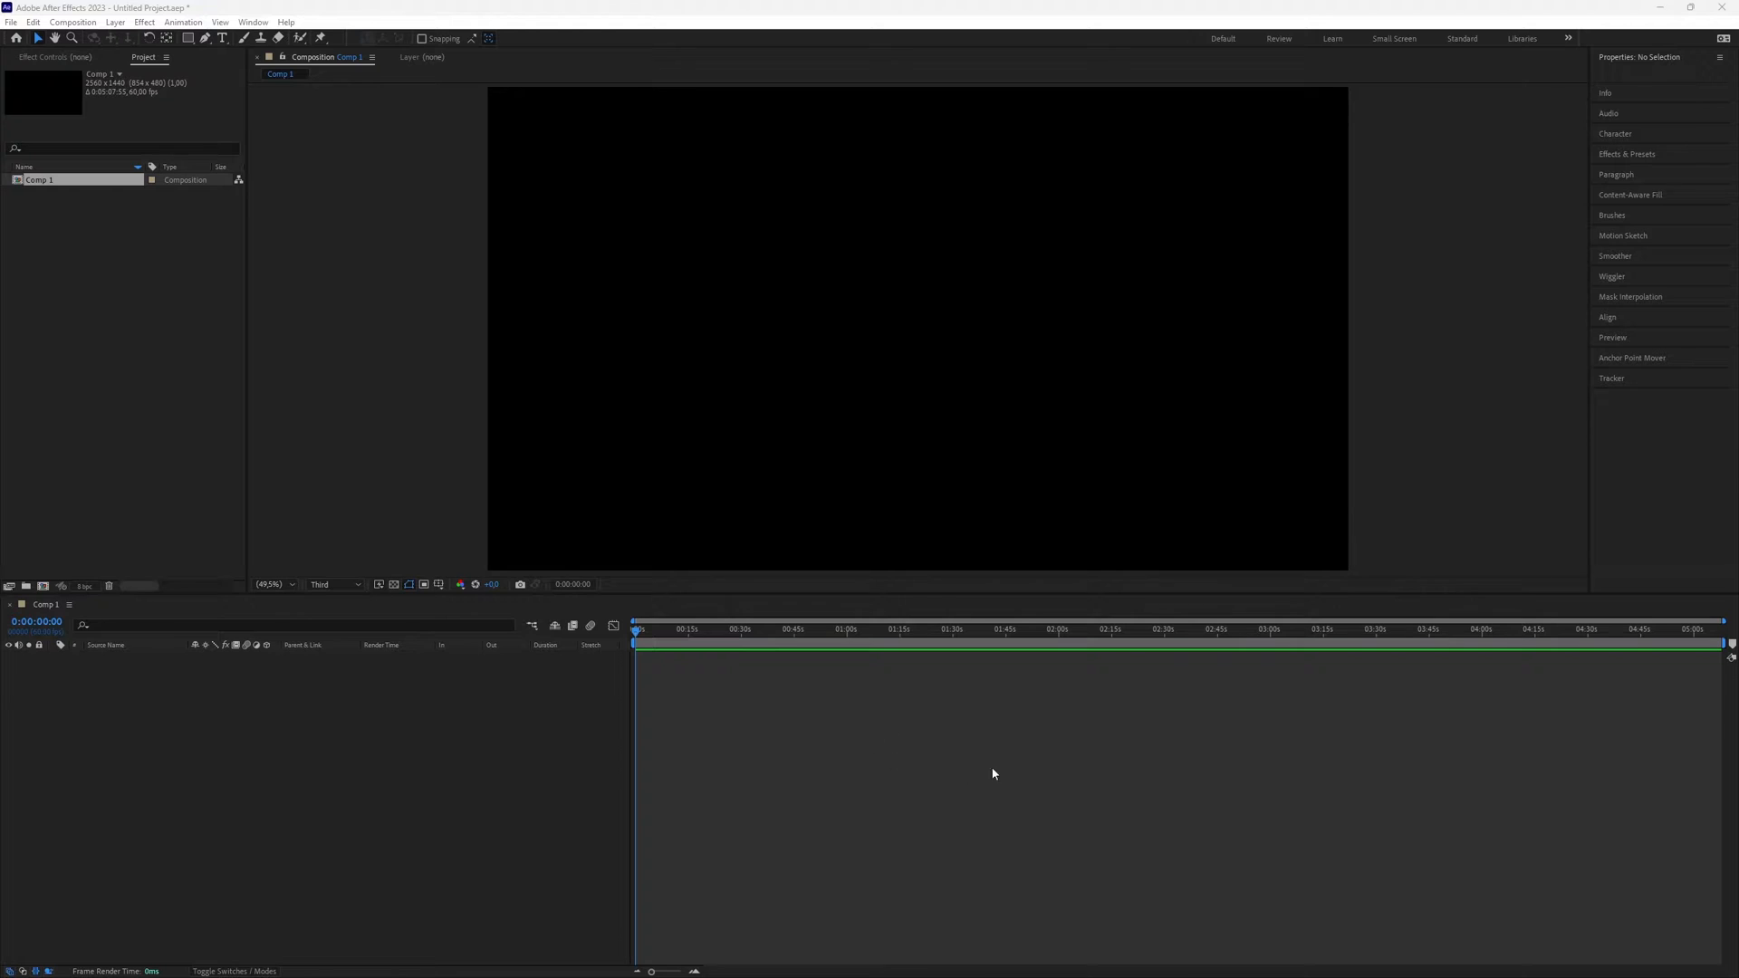
{"action": "mouse_move", "coordinate": [998, 721]}
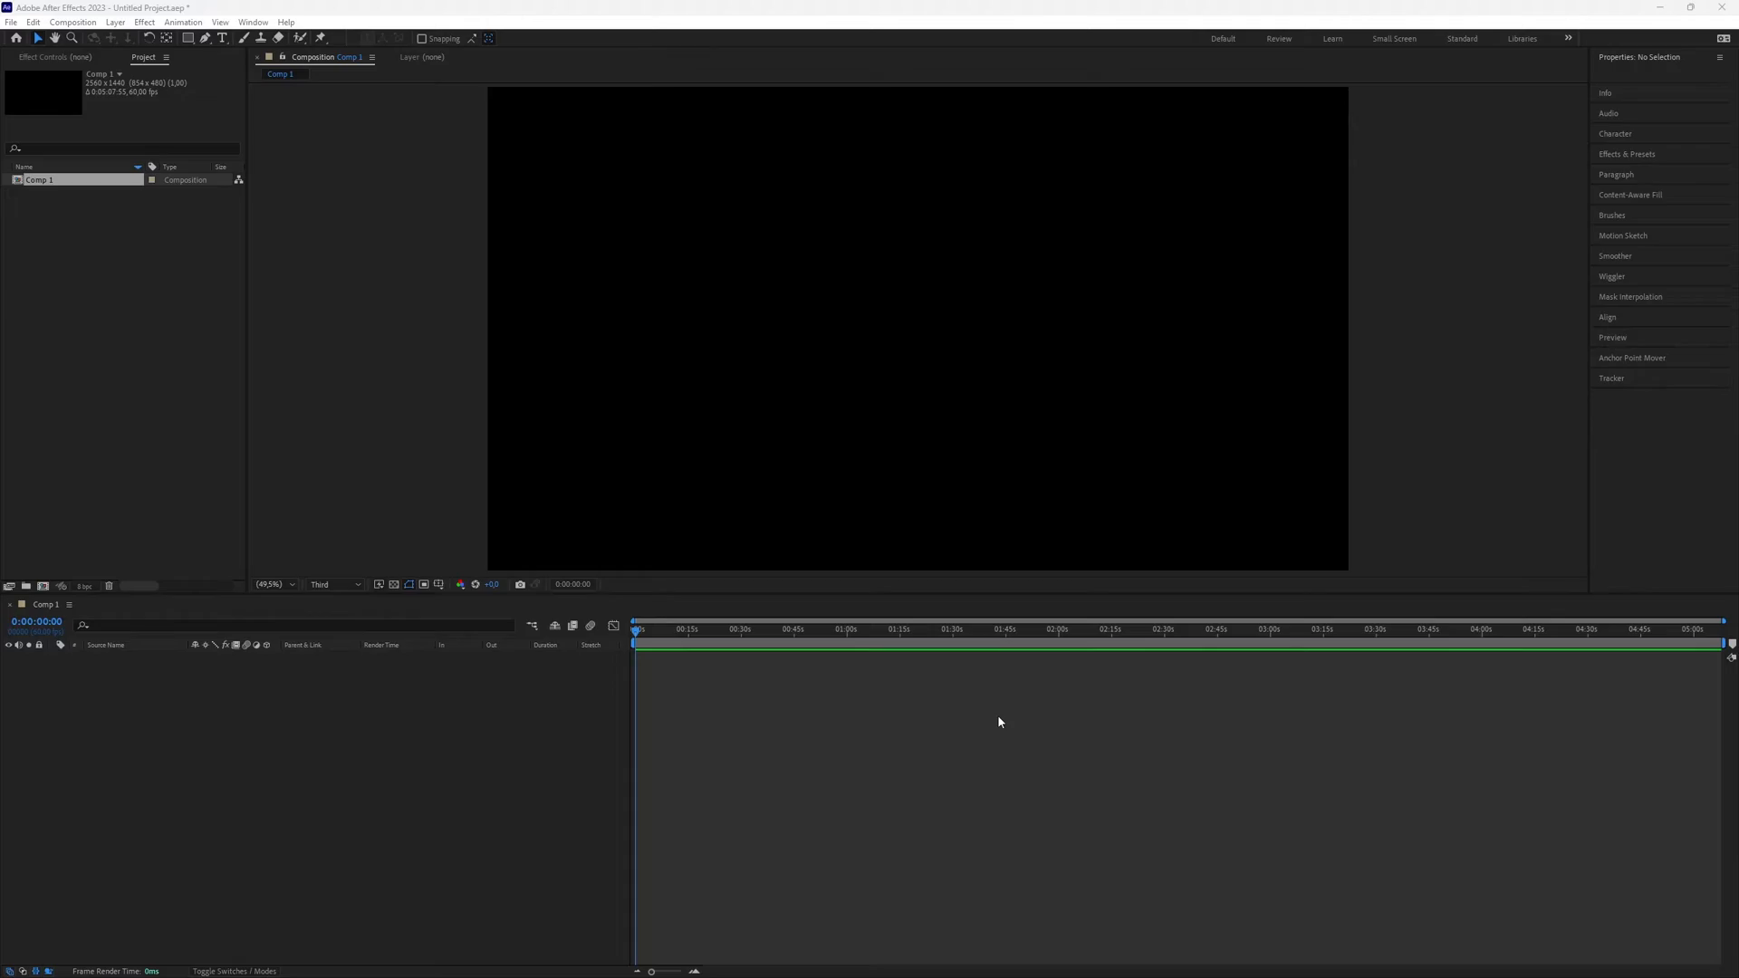
{"action": "mouse_move", "coordinate": [908, 769]}
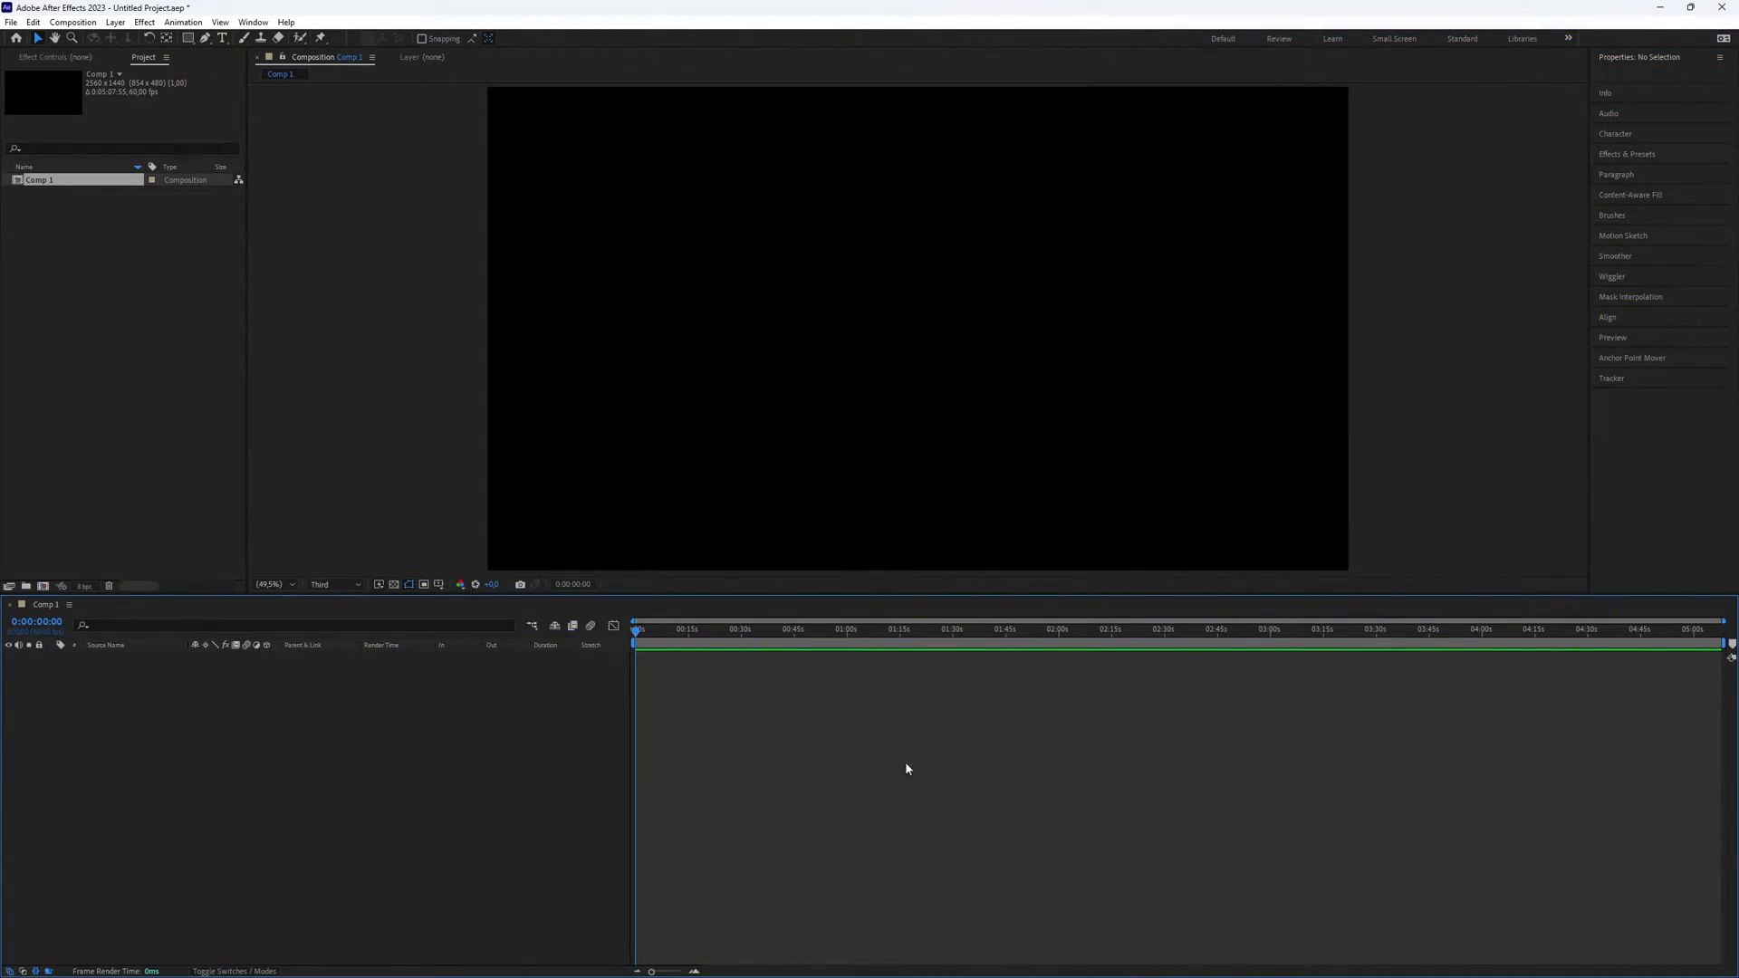
Create a centred white WELCOME text layer in Bebas Neue Bold, then duplicate it.
{"action": "key", "text": "ctrl+t"}
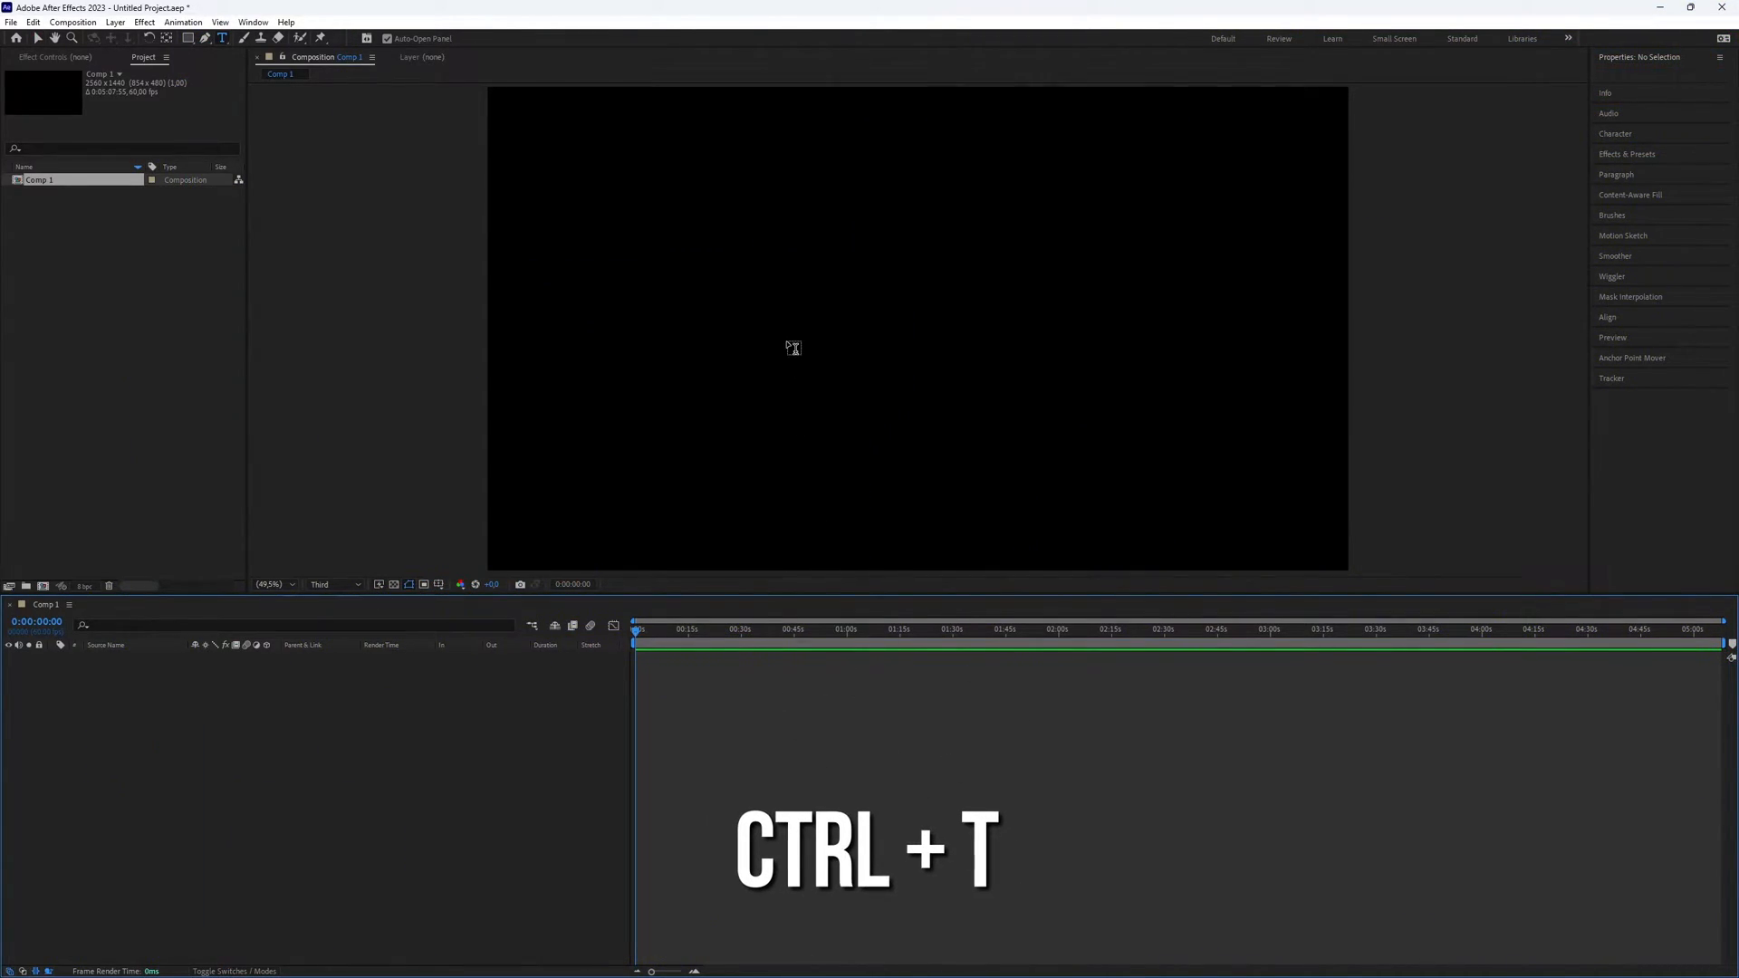
{"action": "key", "text": "ctrl+t"}
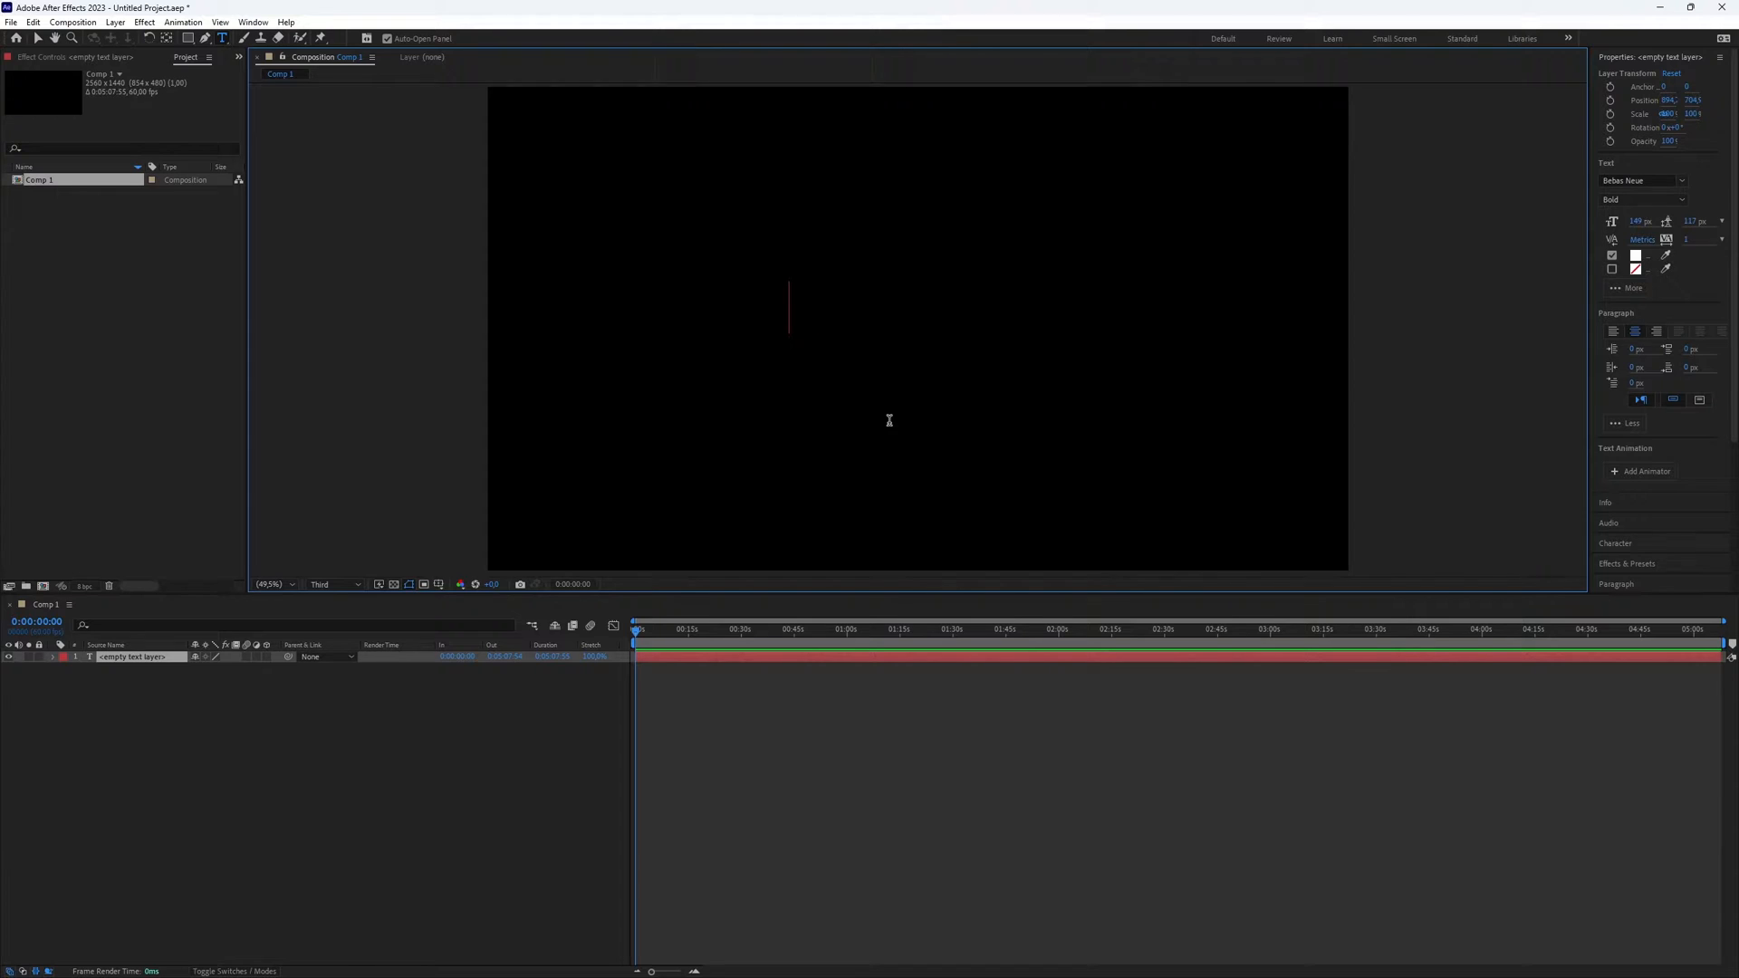
{"action": "type", "text": "WELCOME"}
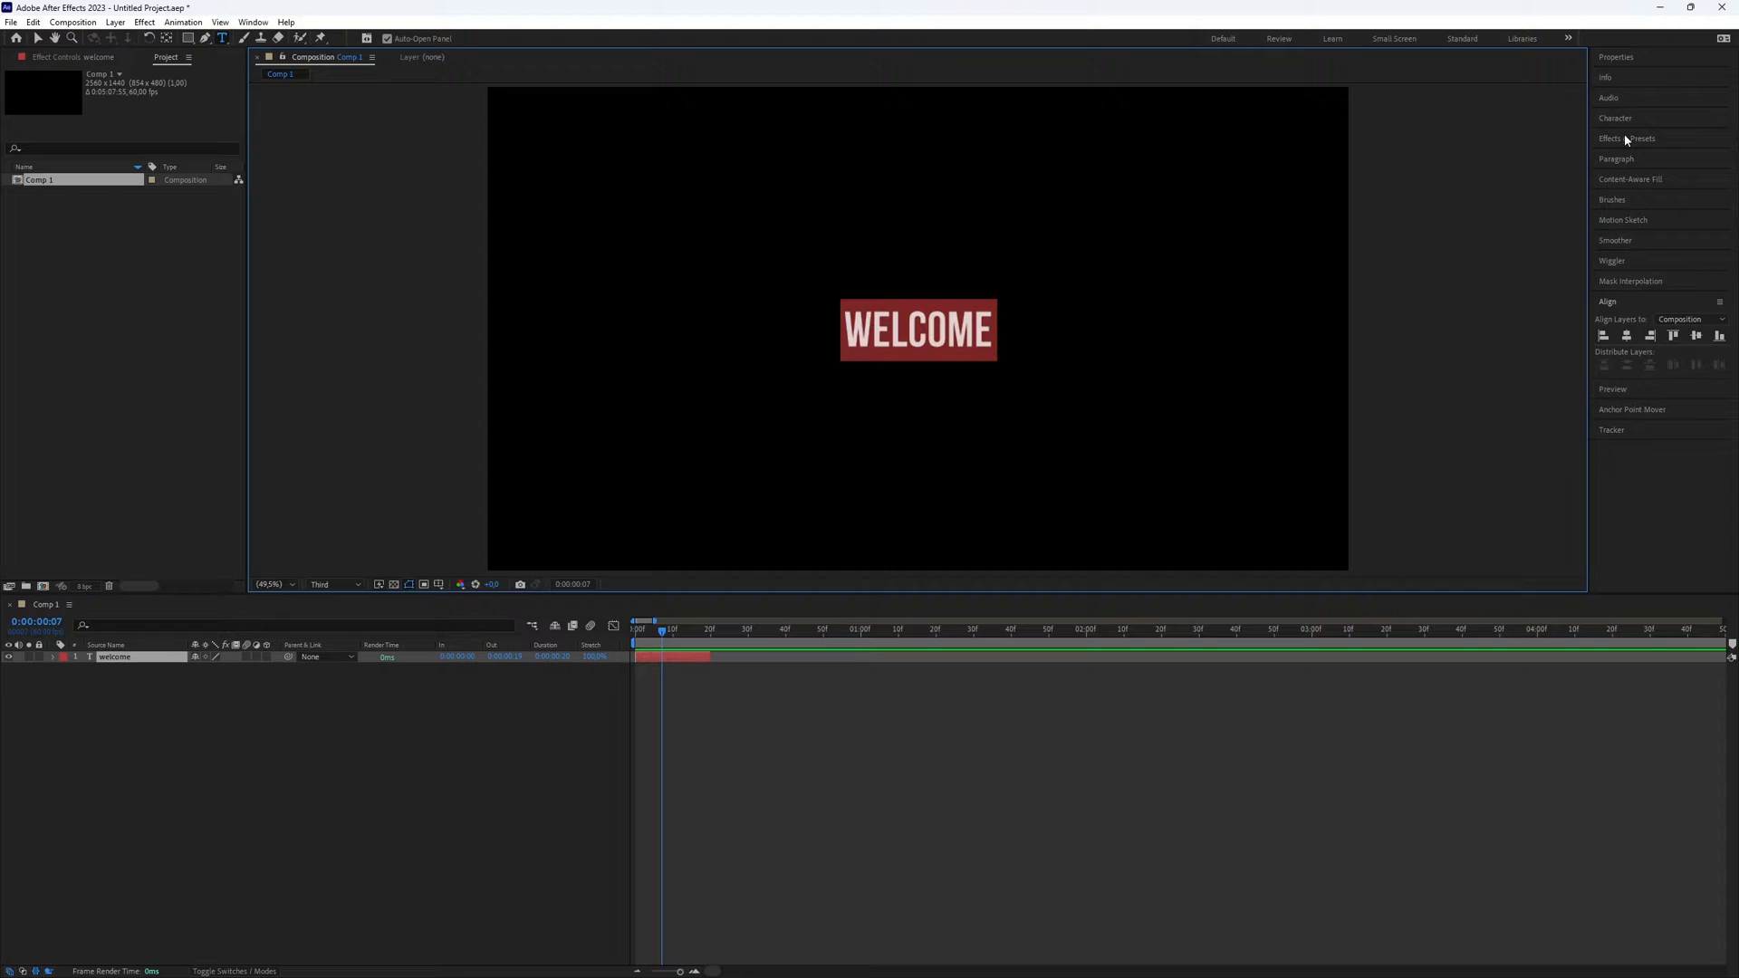
{"action": "left_click", "coordinate": [1614, 117]}
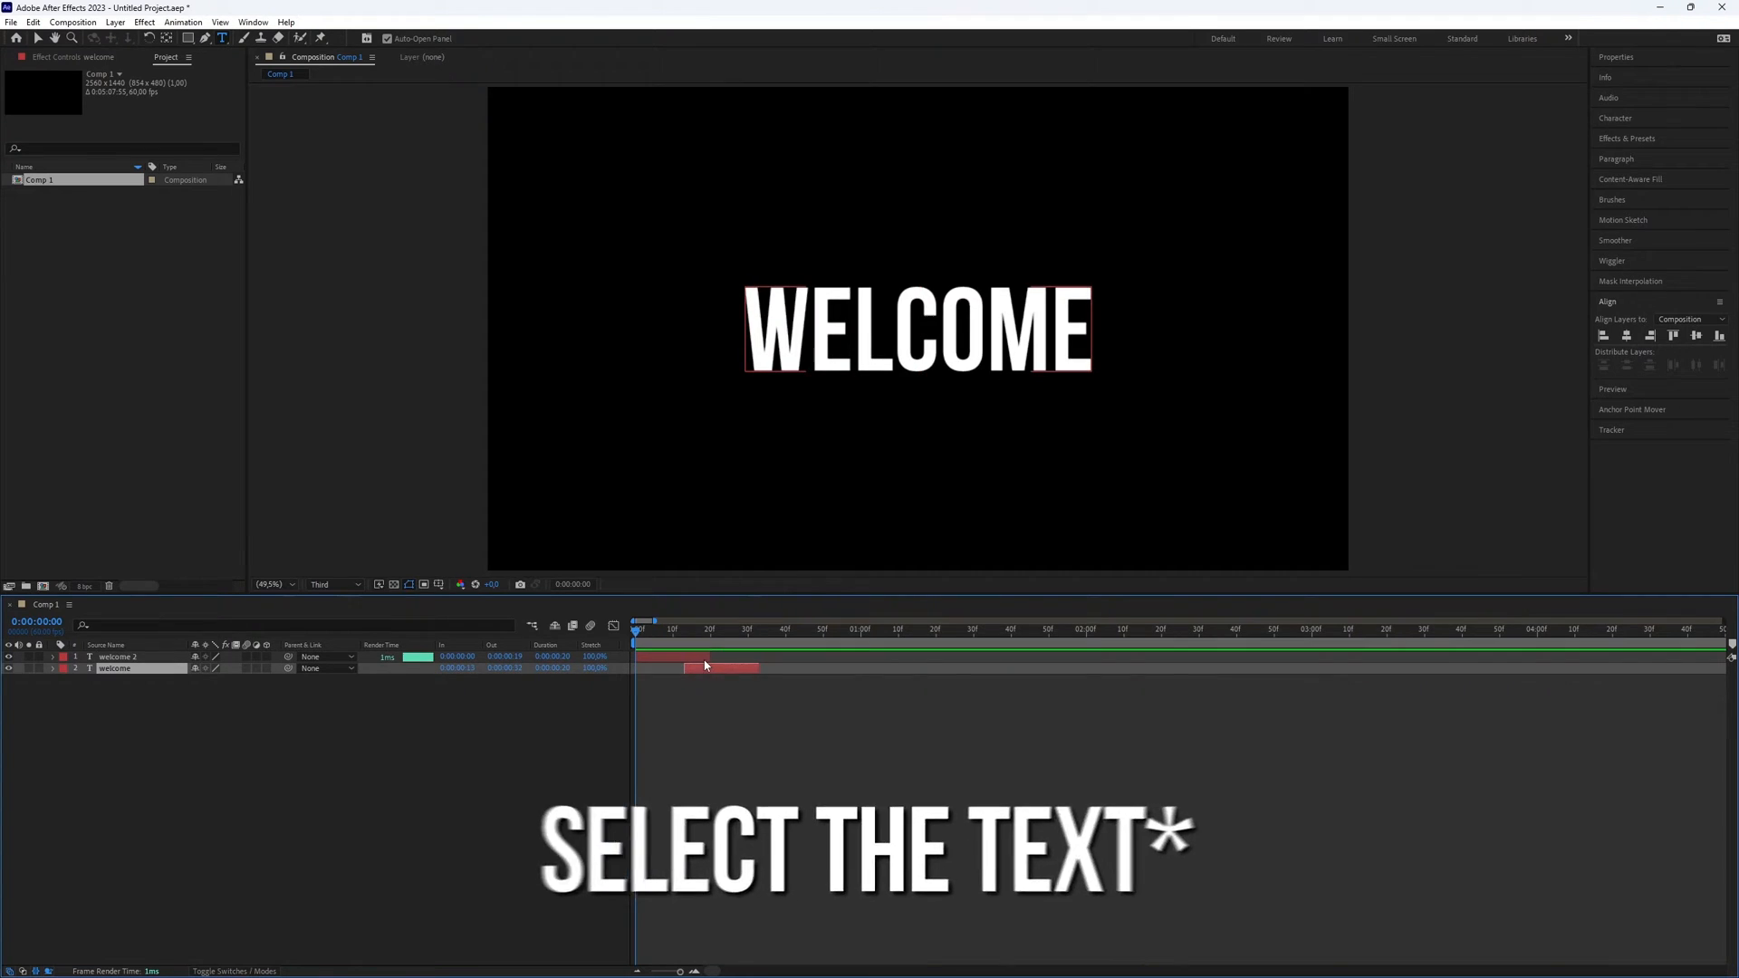
Duplicate the WELCOME text layer twice more with Ctrl+D for four staggered layers.
{"action": "key", "text": "ctrl+d"}
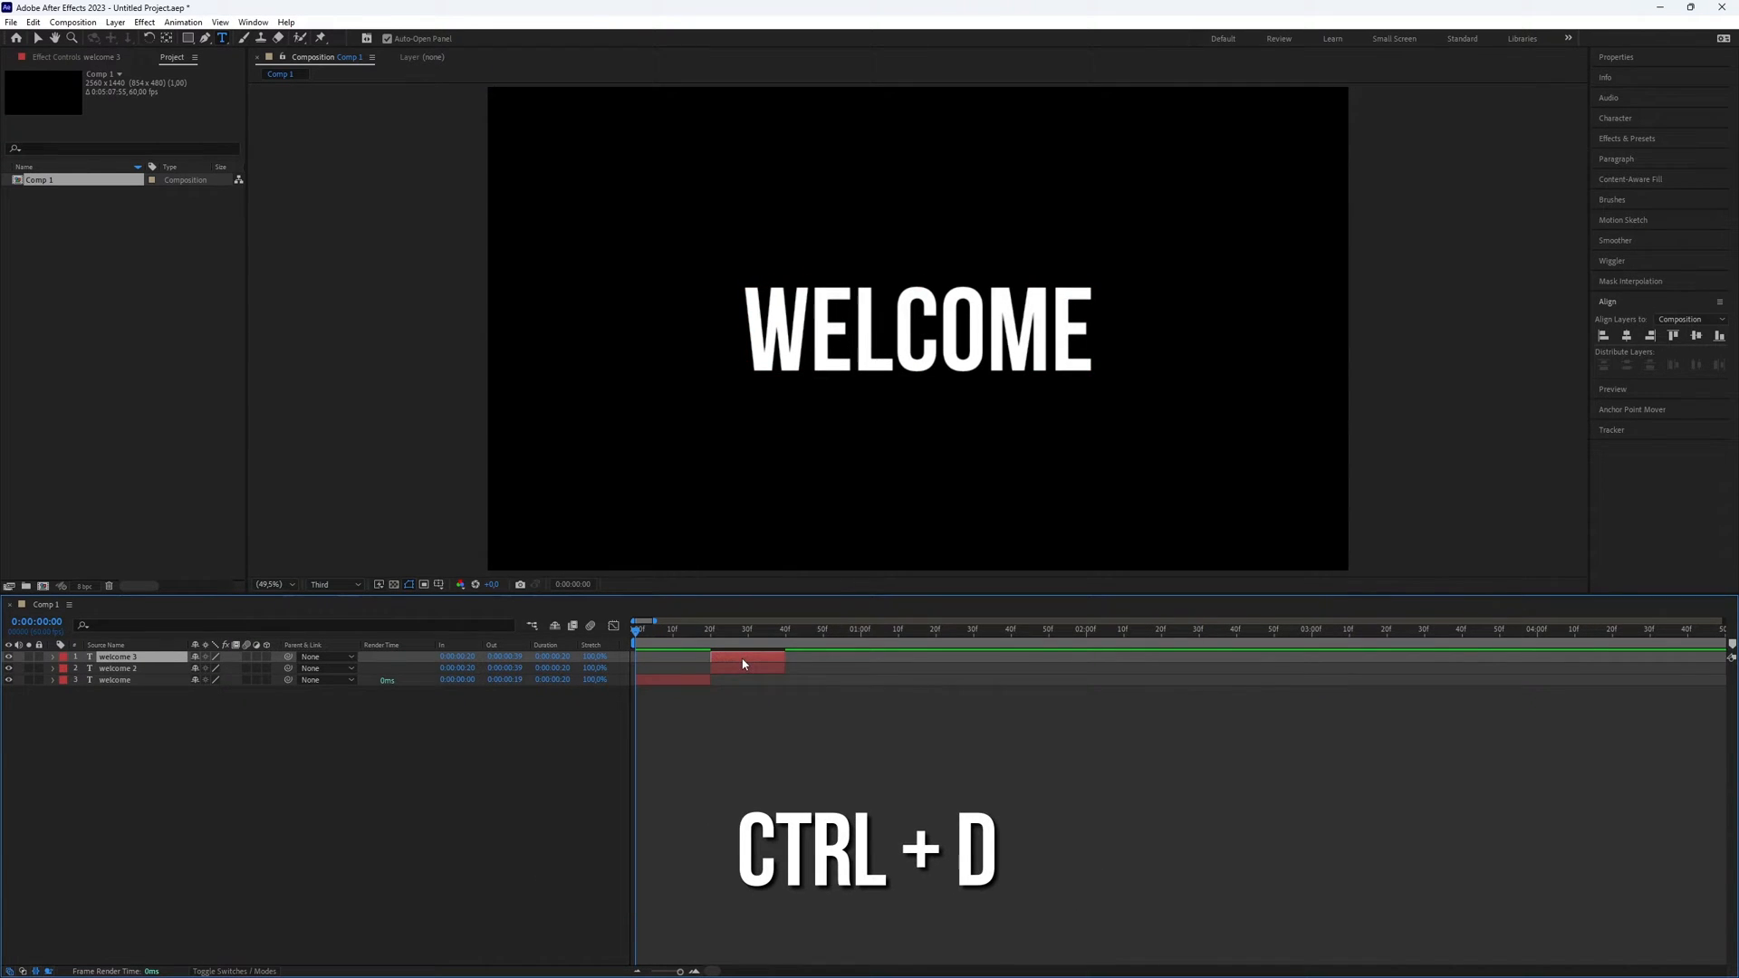
{"action": "key", "text": "ctrl+d"}
{"action": "type", "text": "directional blur"}
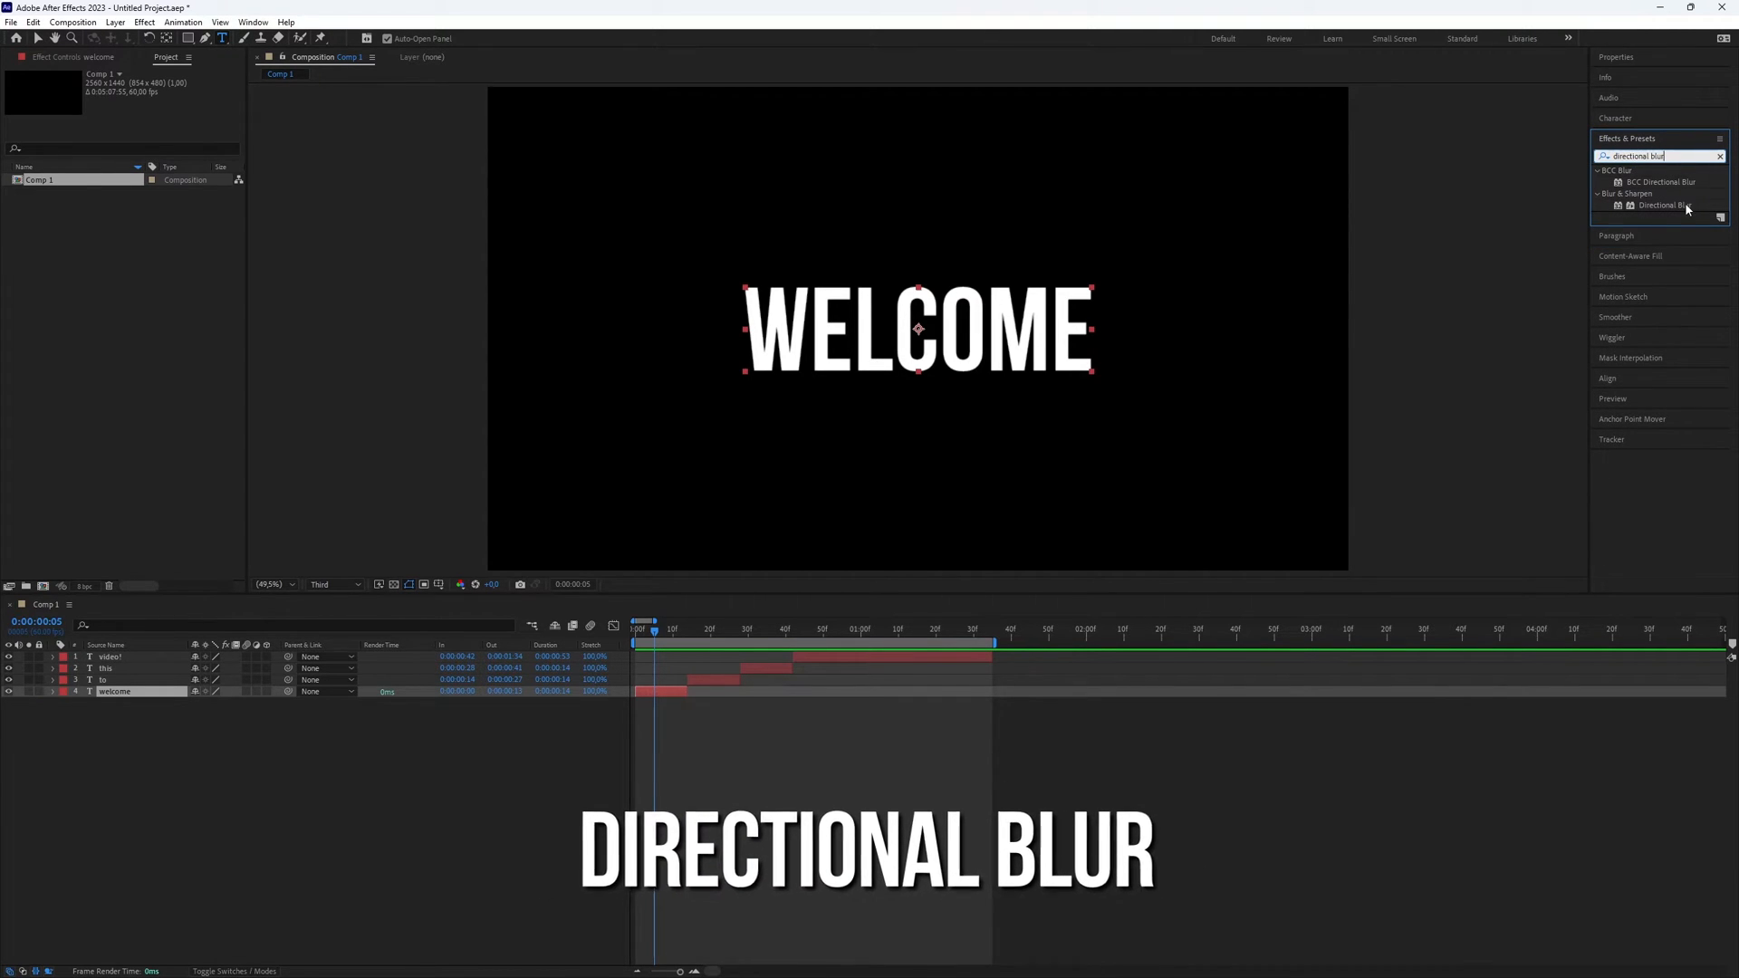
Apply Blur & Sharpen > Directional Blur to the welcome layer.
{"action": "double_click", "coordinate": [1665, 206]}
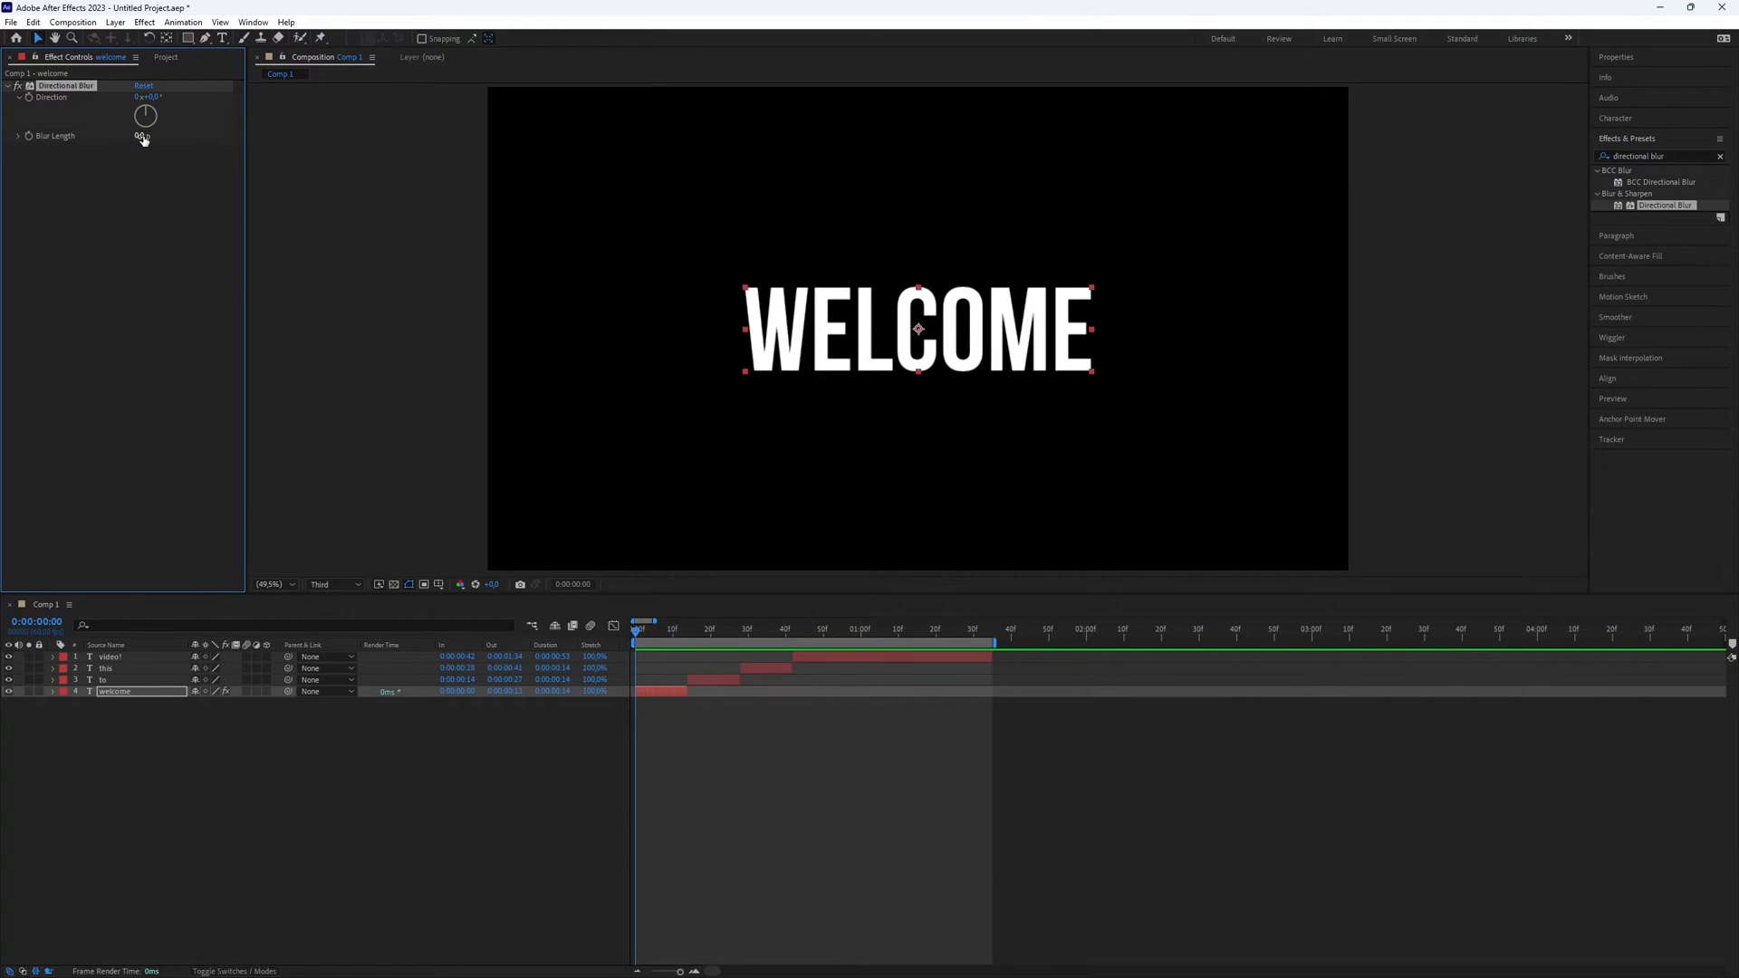
Raise the welcome layer's Directional Blur length so WELCOME streaks heavily.
{"action": "left_click_drag", "start_coordinate": [142, 135], "coordinate": [149, 135]}
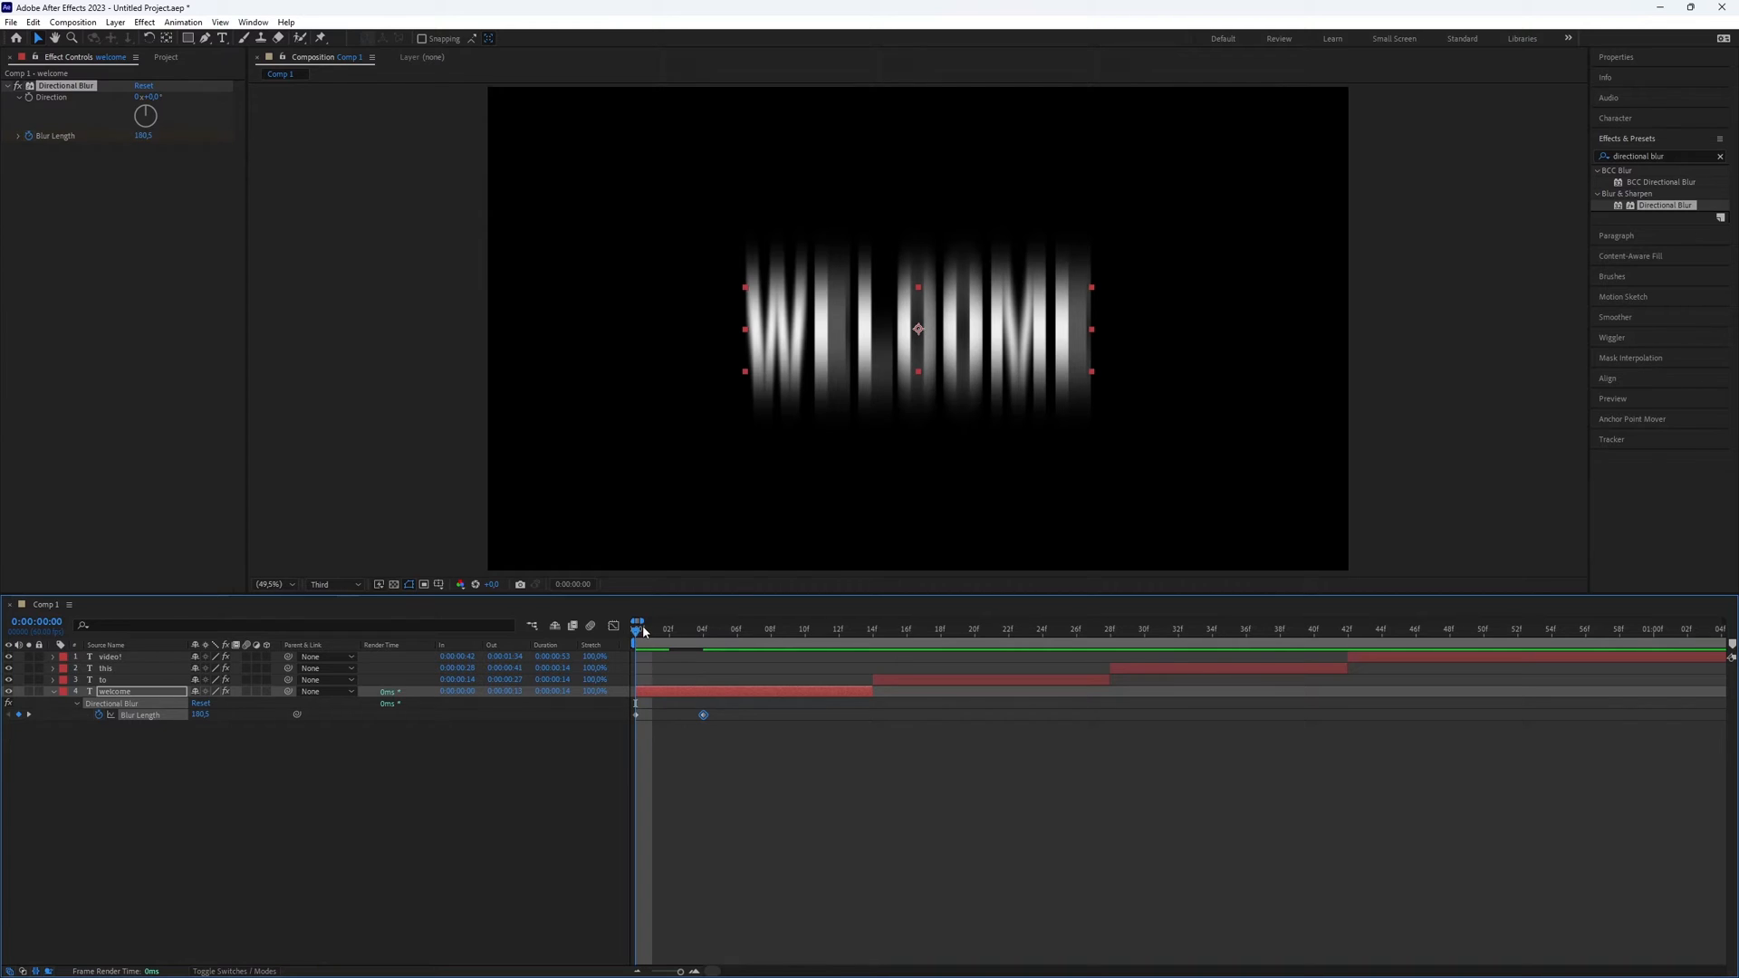
Paste WELCOME's keyframed Directional Blur onto the THIS and VIDEO! layers.
{"action": "key", "text": "ctrl+c"}
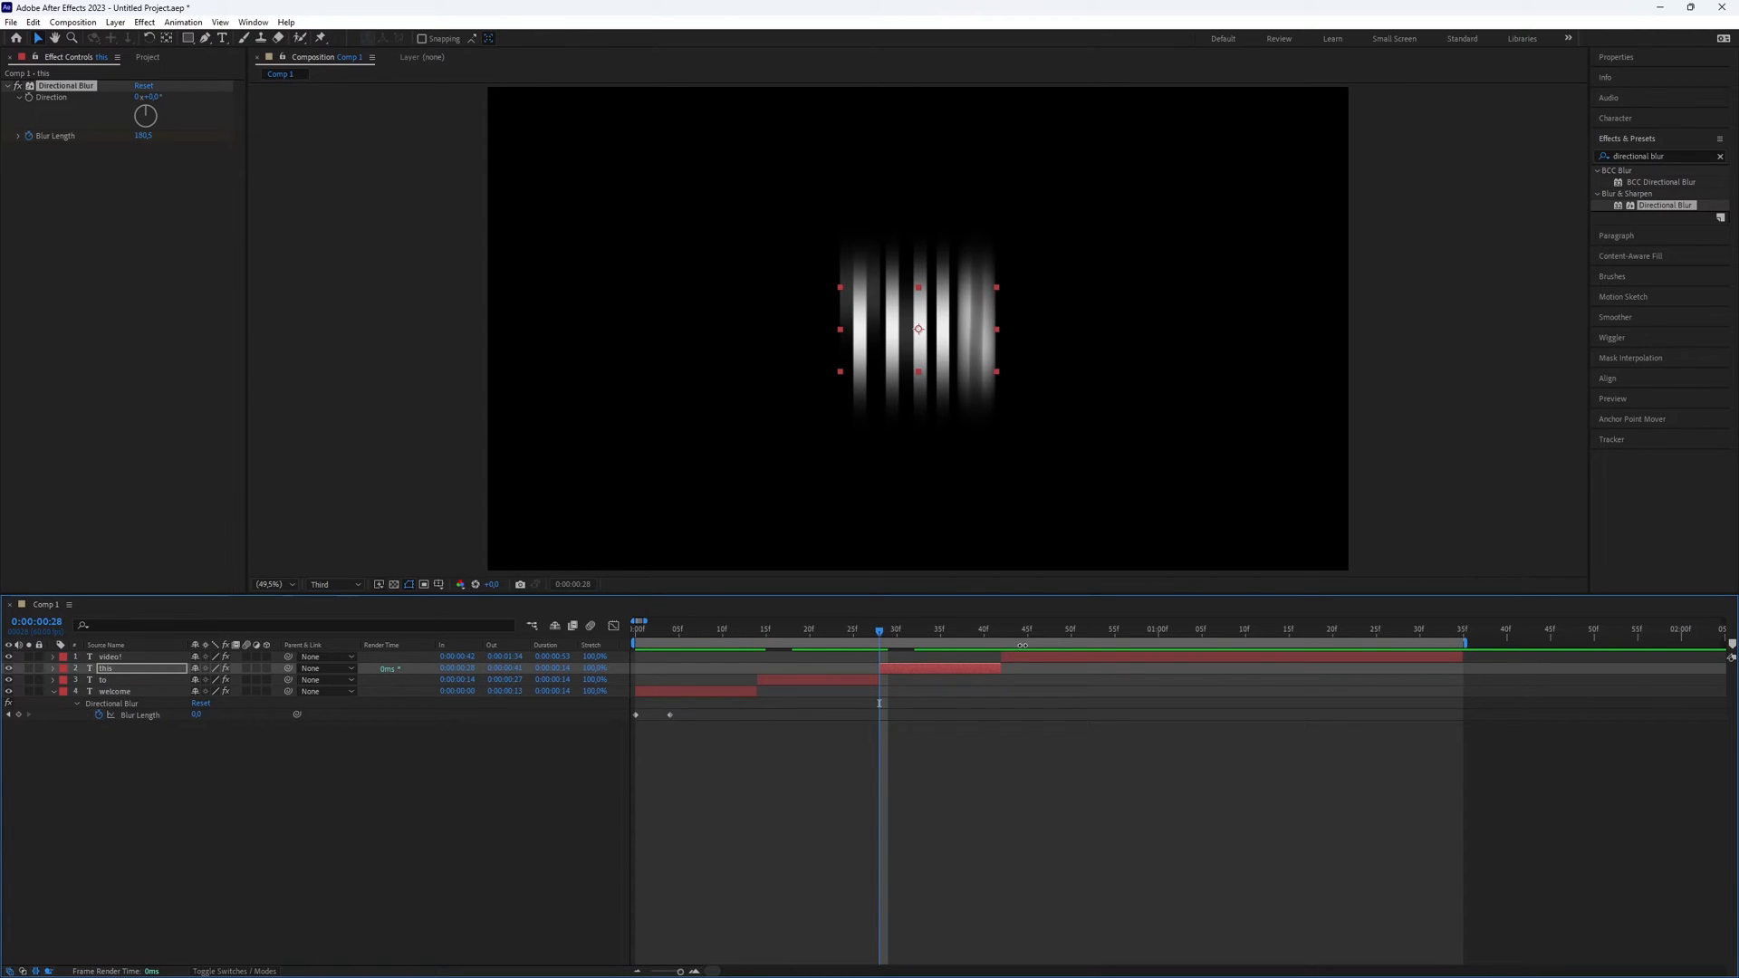
{"action": "left_click", "coordinate": [1000, 628]}
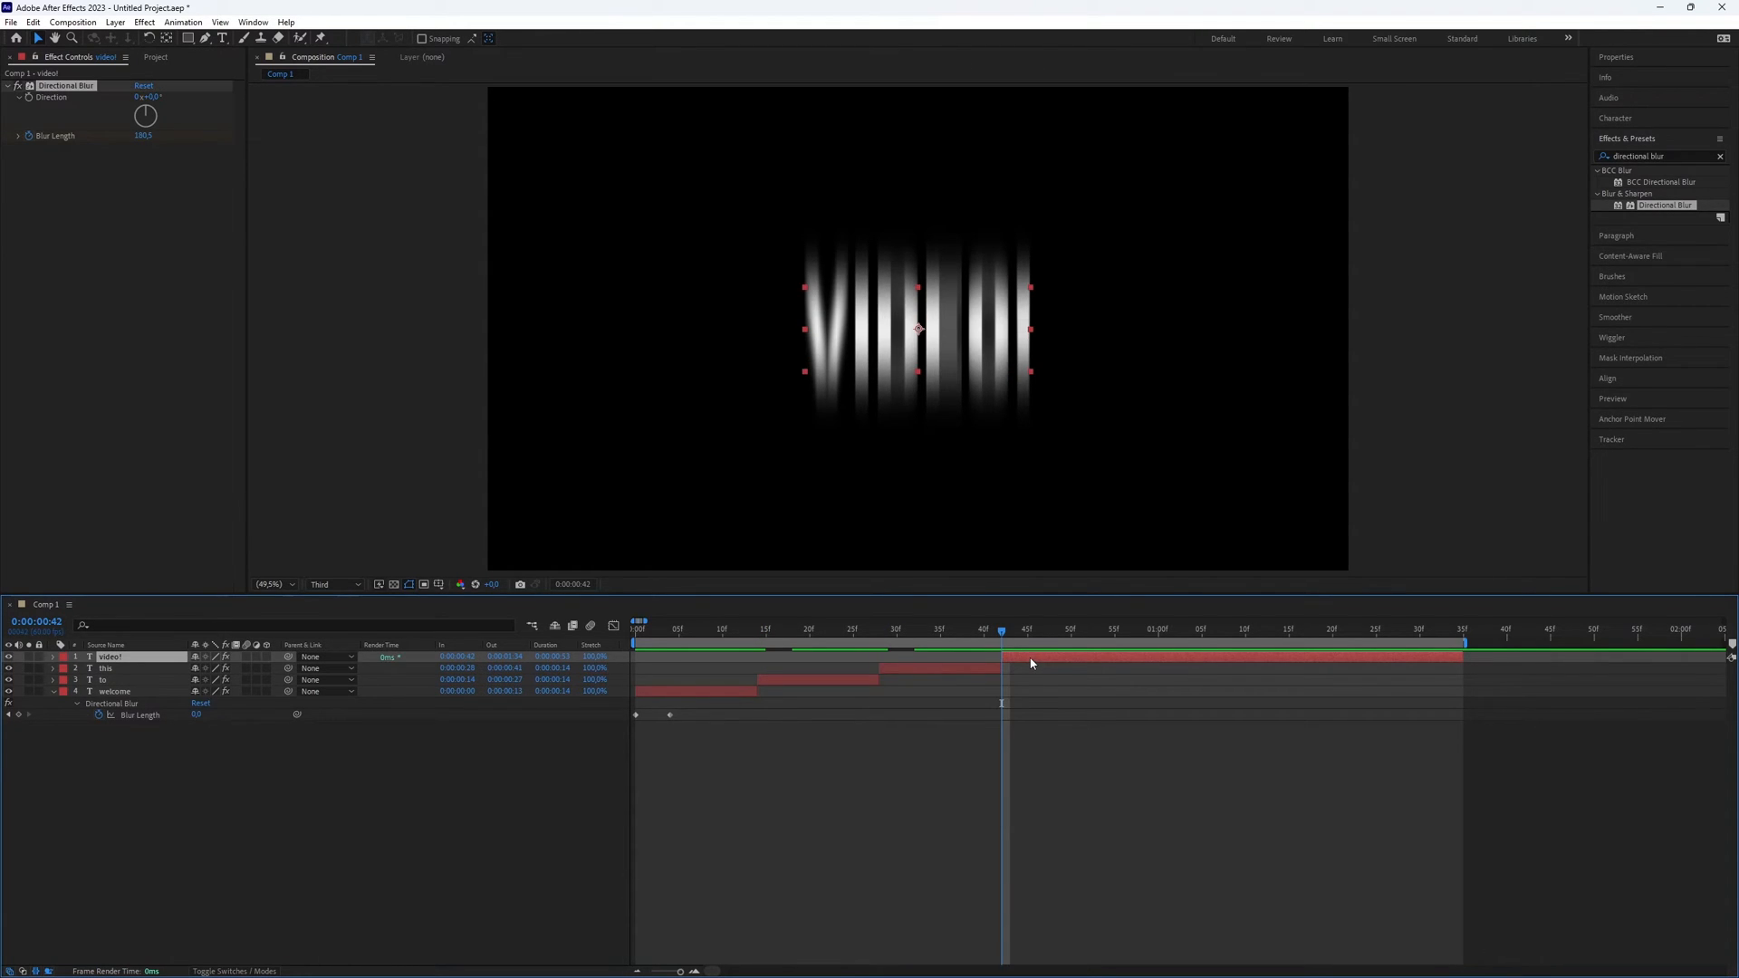
{"action": "double_click", "coordinate": [109, 657]}
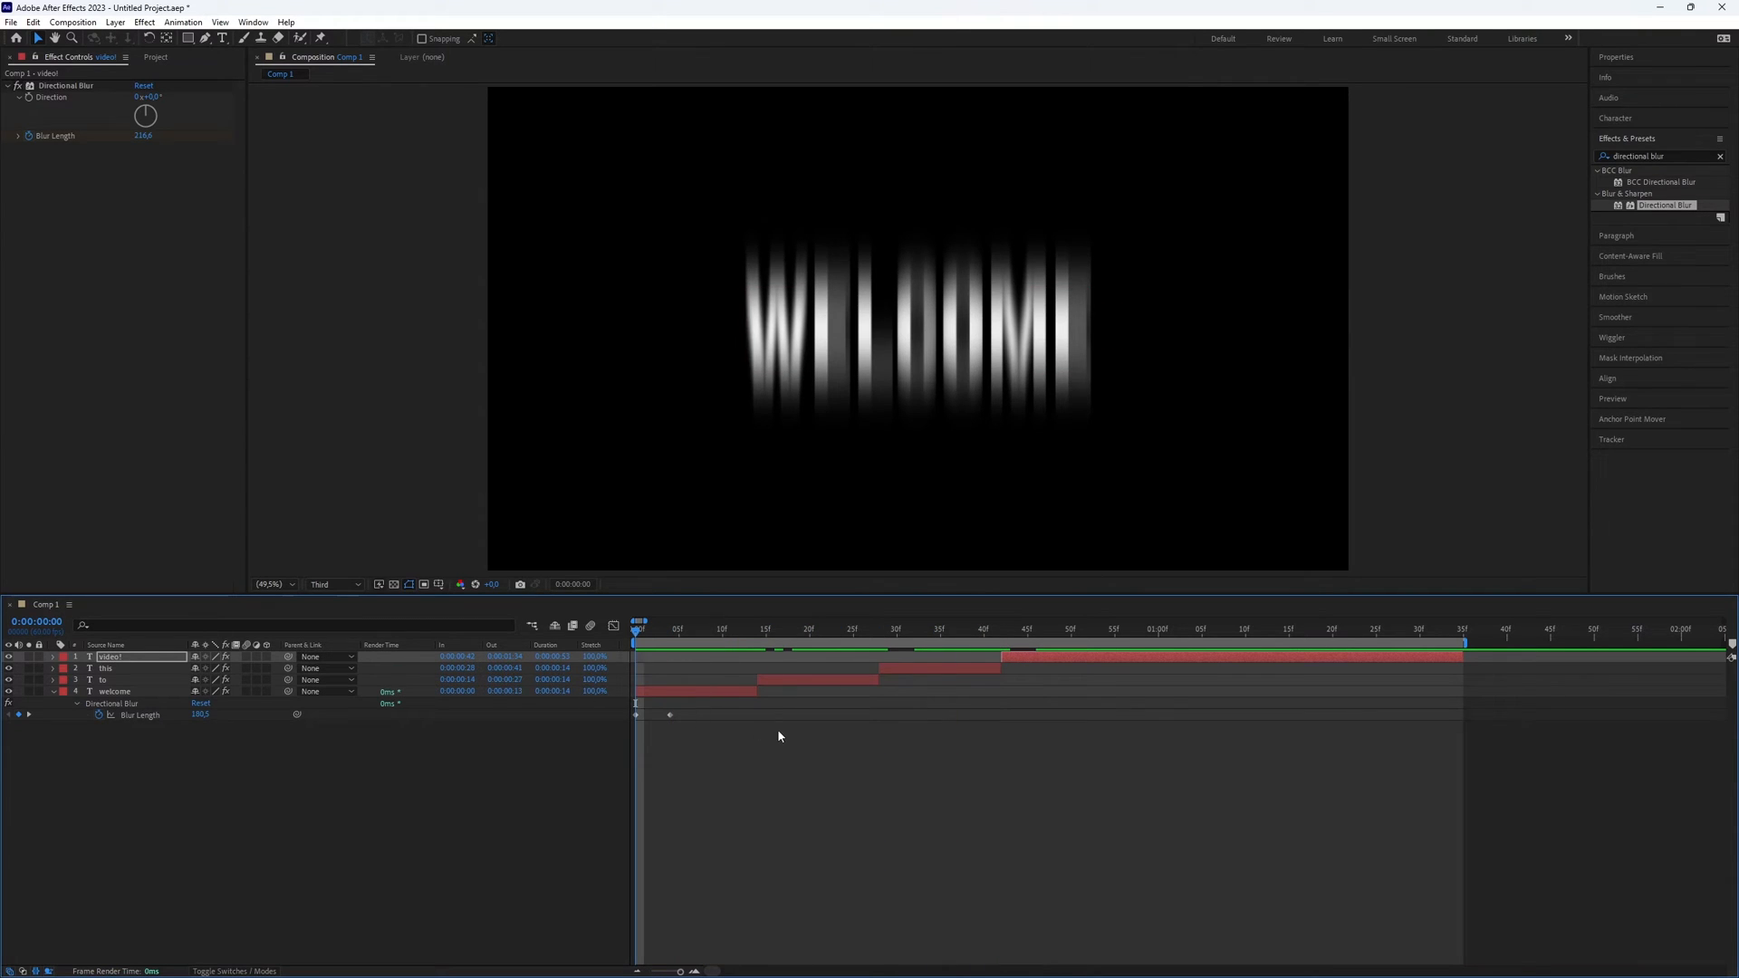
{"action": "key", "text": "ctrl+v"}
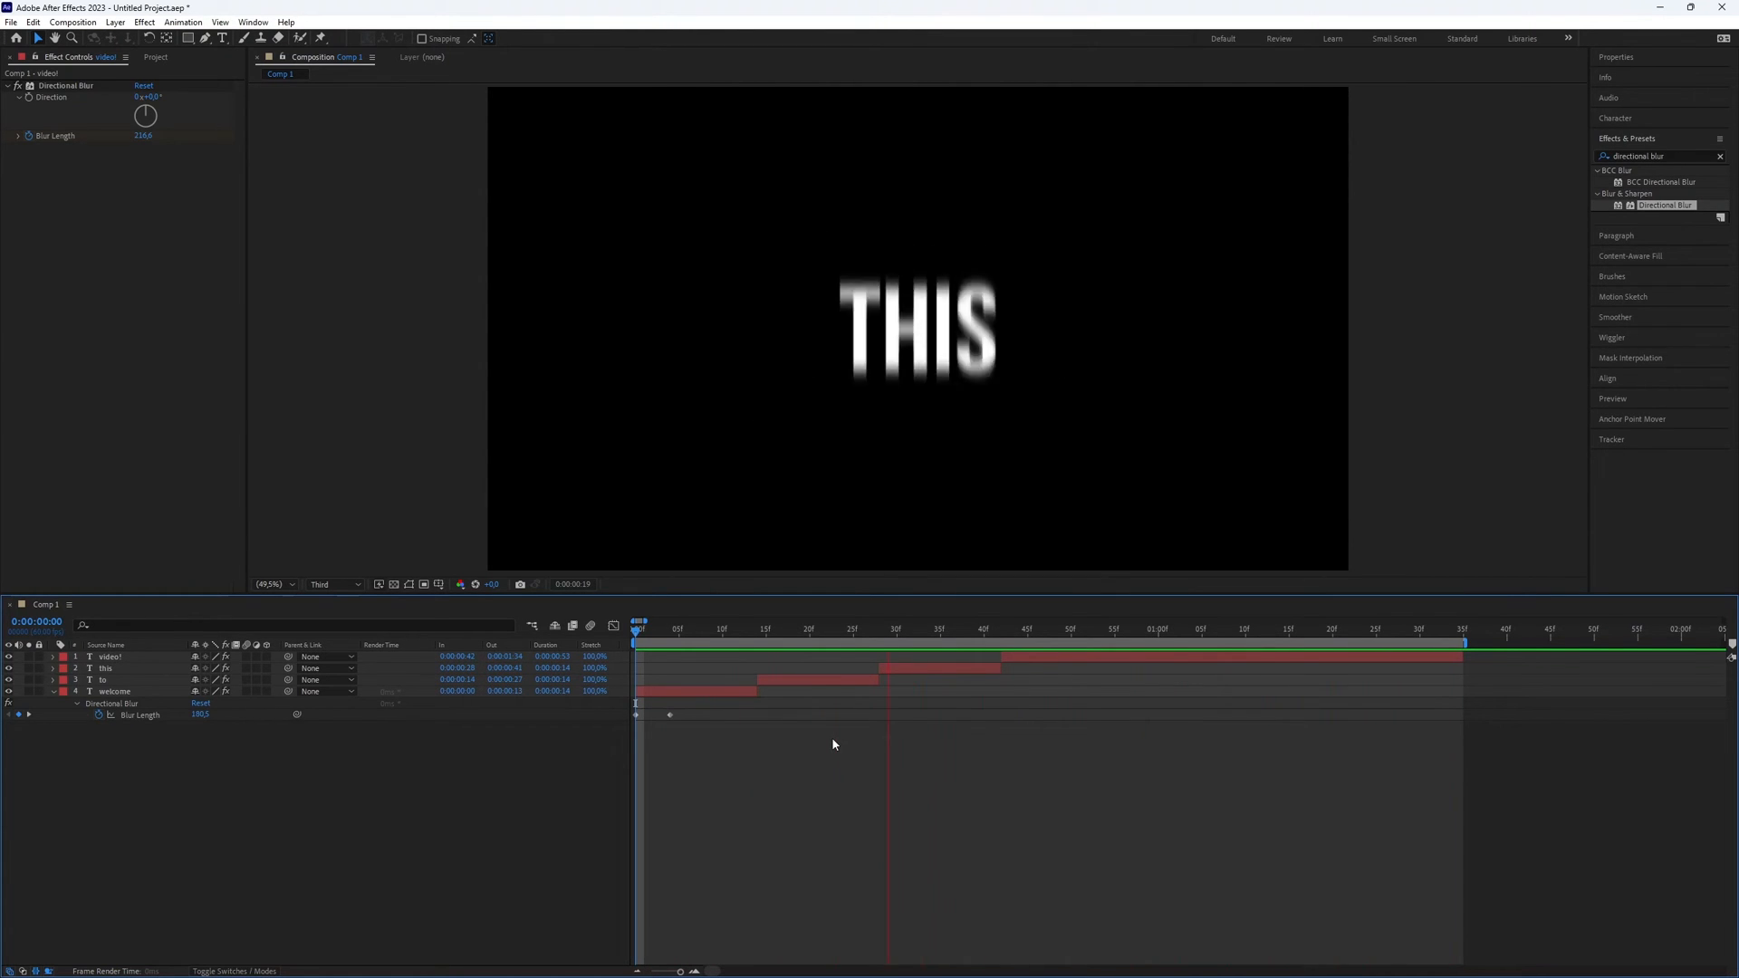
{"action": "left_click", "coordinate": [757, 628]}
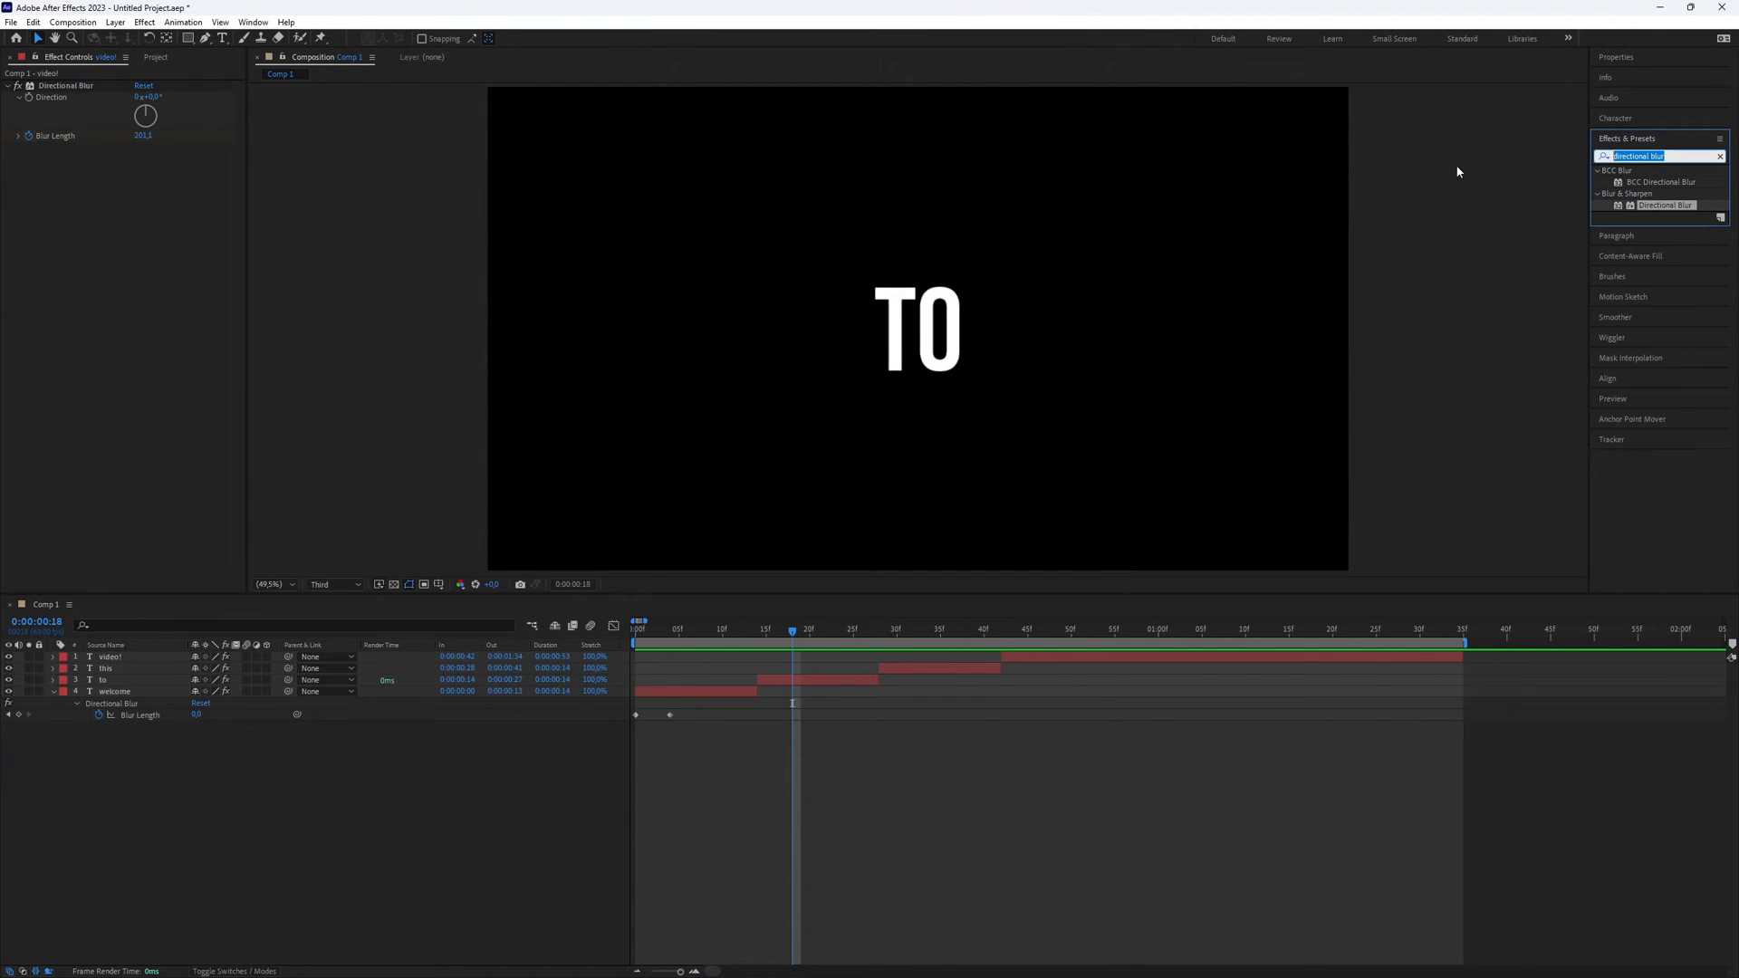
Add a Stylize > Glow effect, giving WELCOME and THIS a soft white halo.
{"action": "type", "text": "glow"}
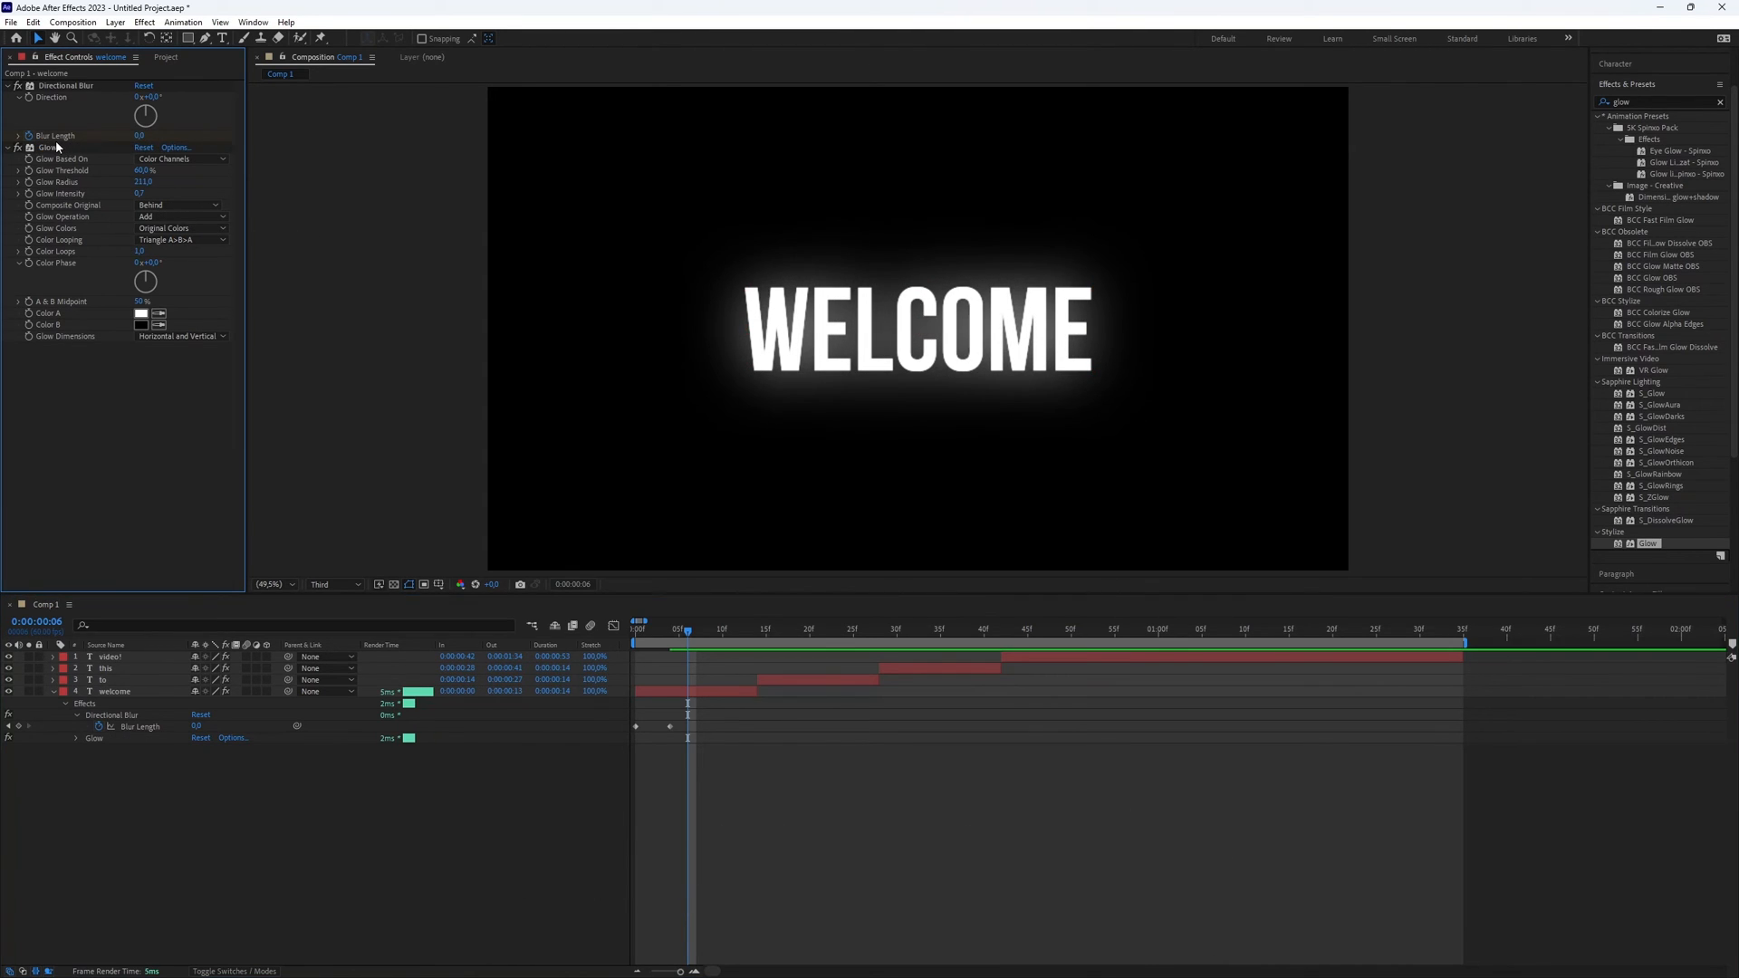
{"action": "left_click", "coordinate": [104, 668]}
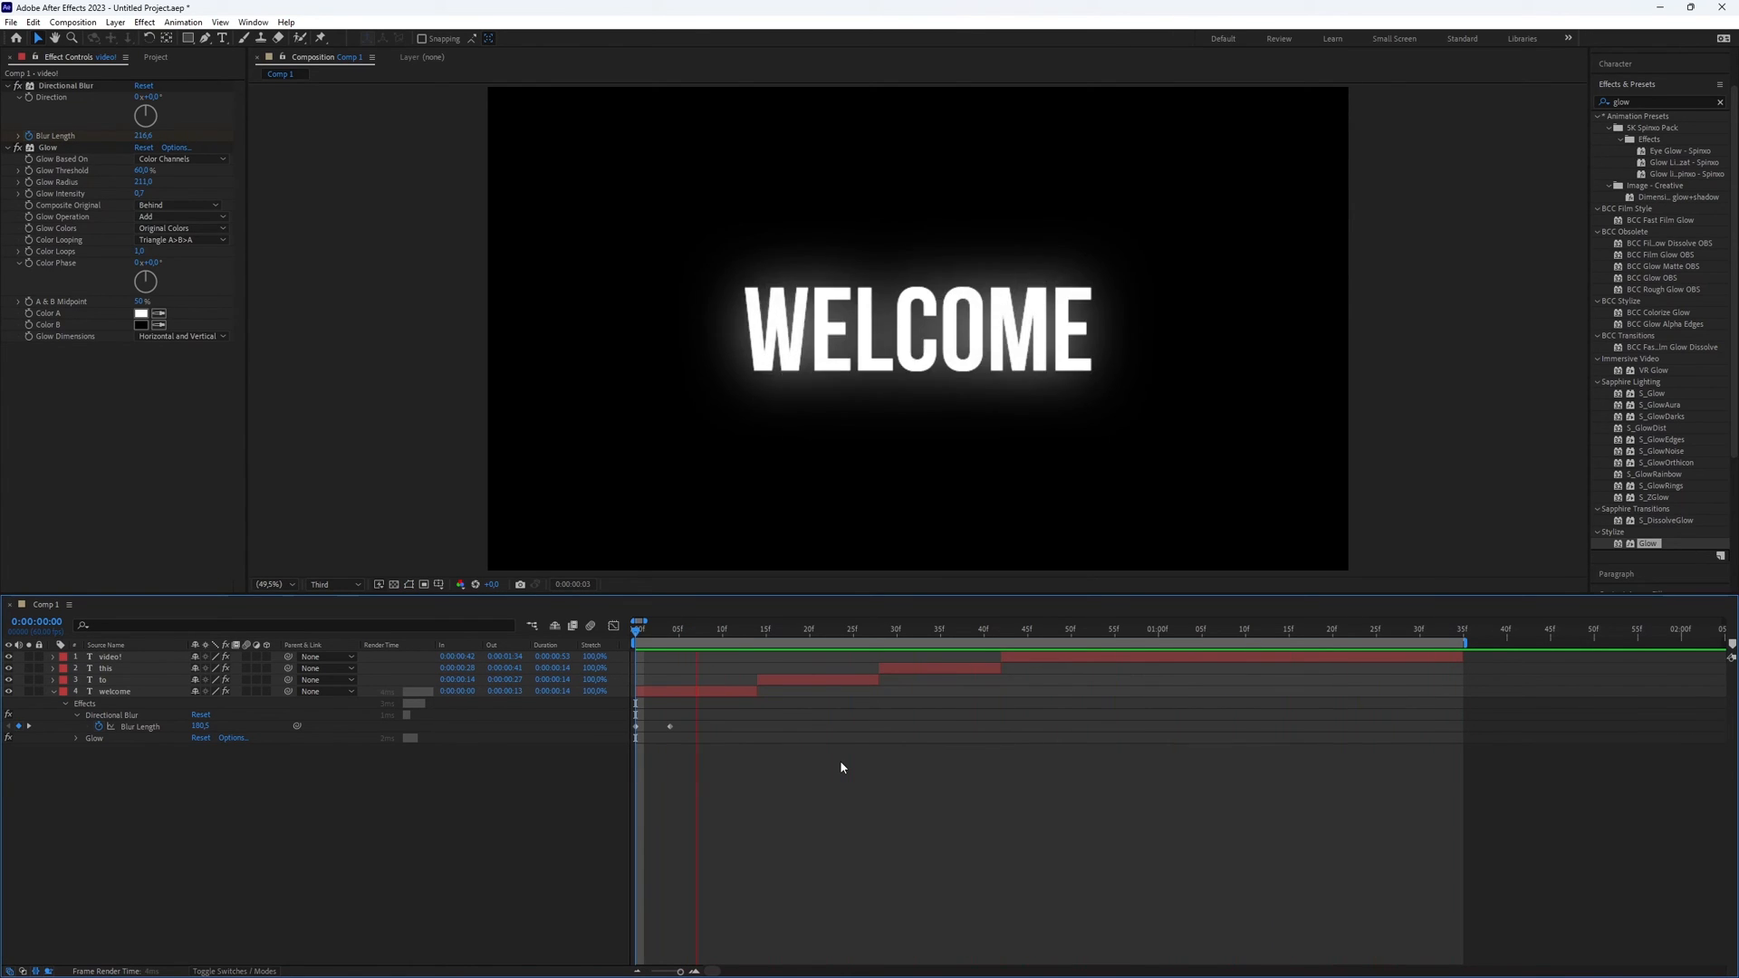
{"action": "left_click", "coordinate": [899, 629]}
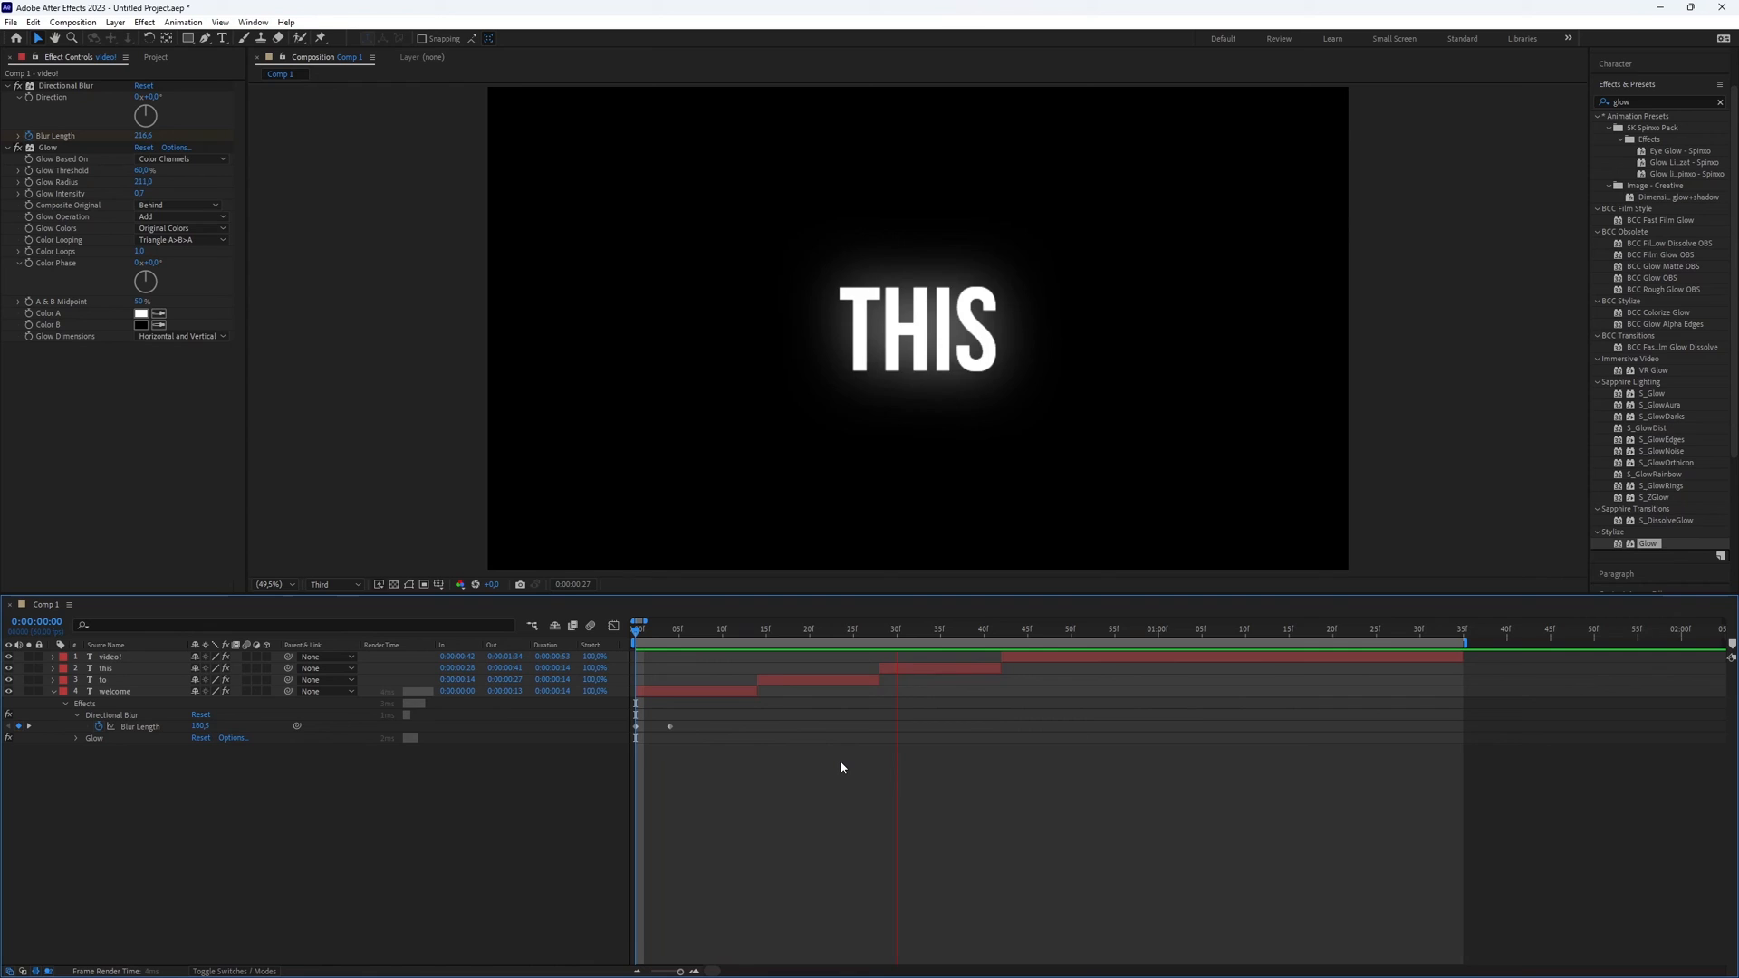